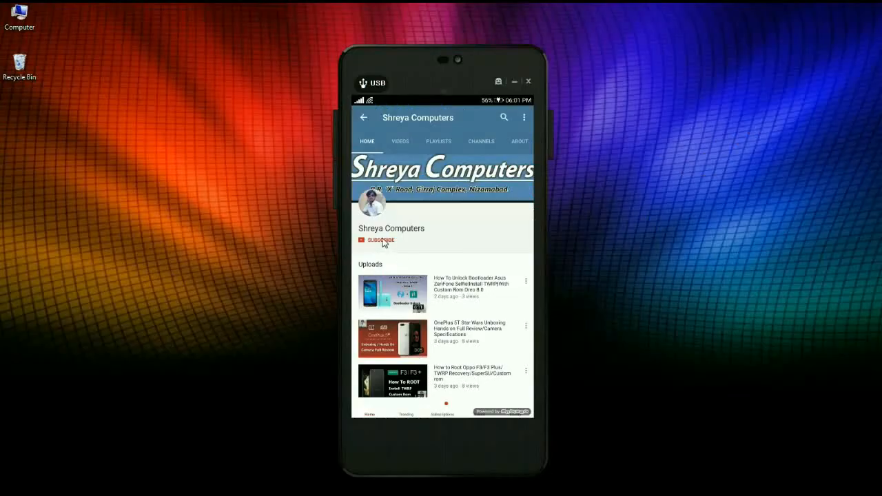
- Subscribe to the YouTube channel before moving to the ROM folder
click(380, 240)
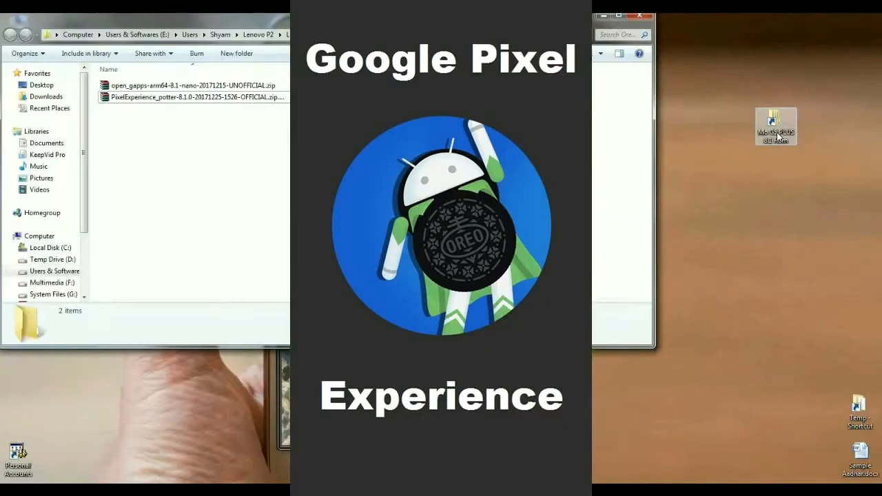
- Open the Moto G5 Plus folder holding the ROM zip files
click(775, 126)
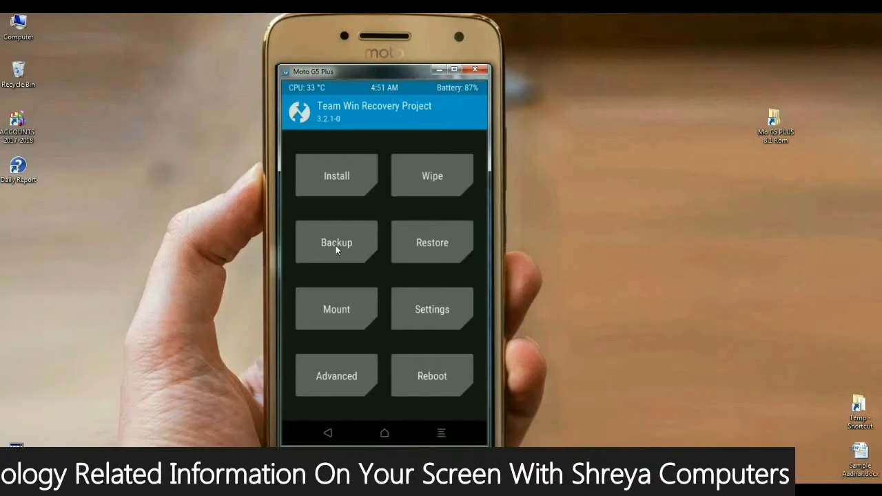
click(336, 242)
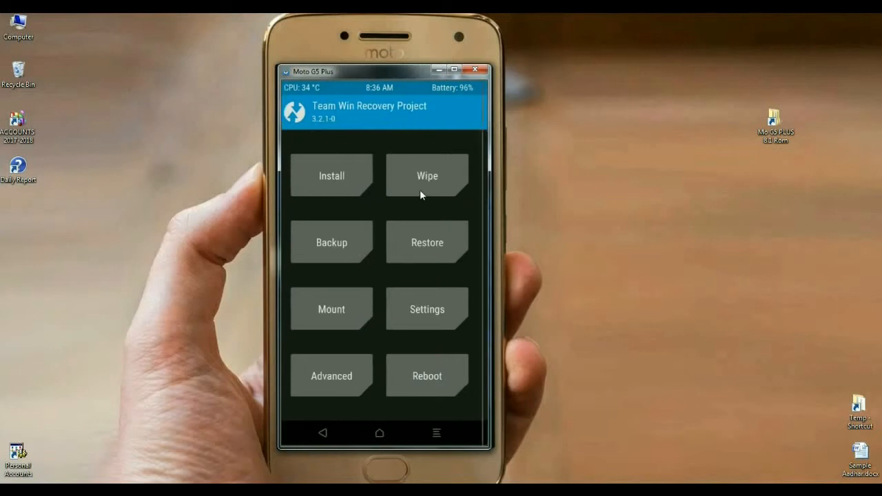
click(426, 175)
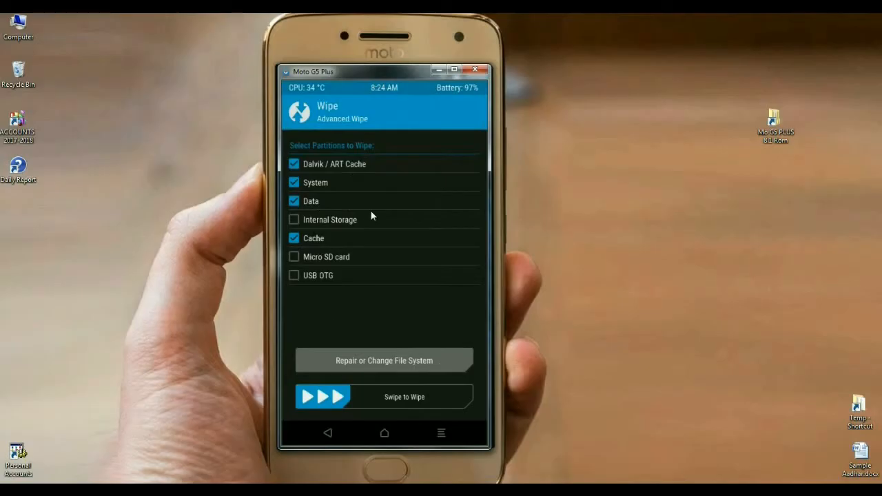
mouse_move(343, 415)
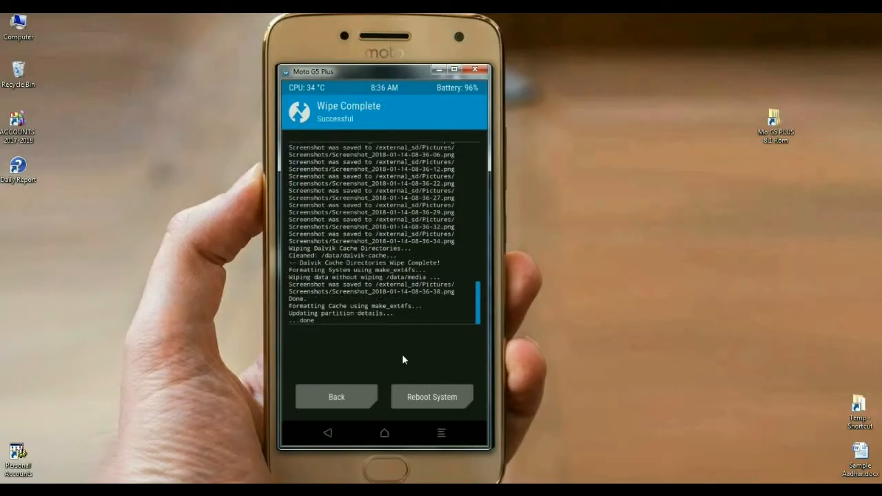
mouse_move(325, 405)
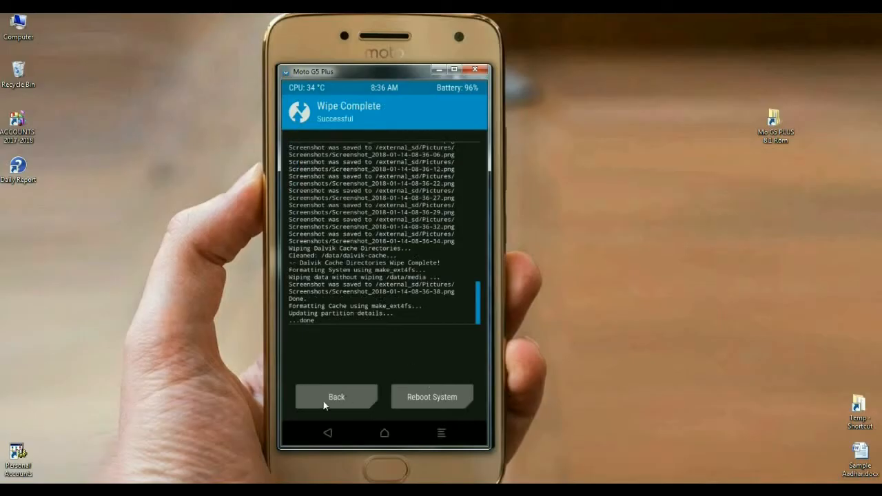
- Return to the TWRP main menu after wiping Dalvik/ART Cache, System, Data and Cache
click(337, 396)
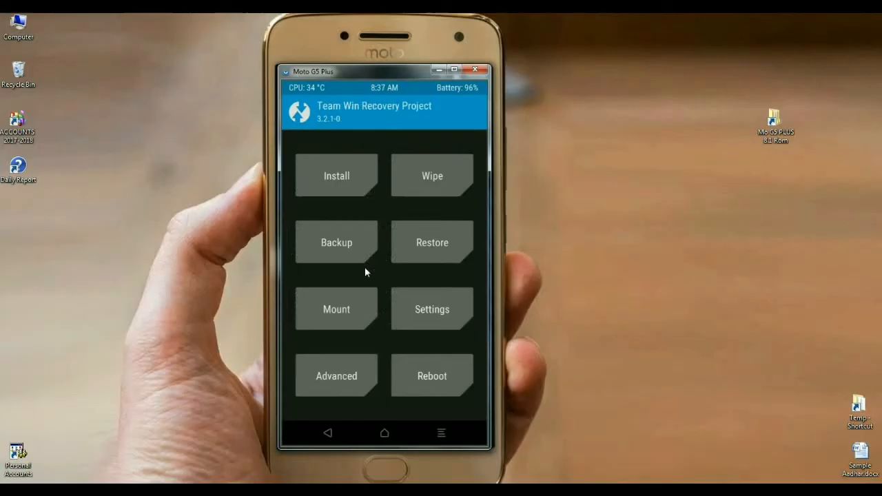
click(336, 175)
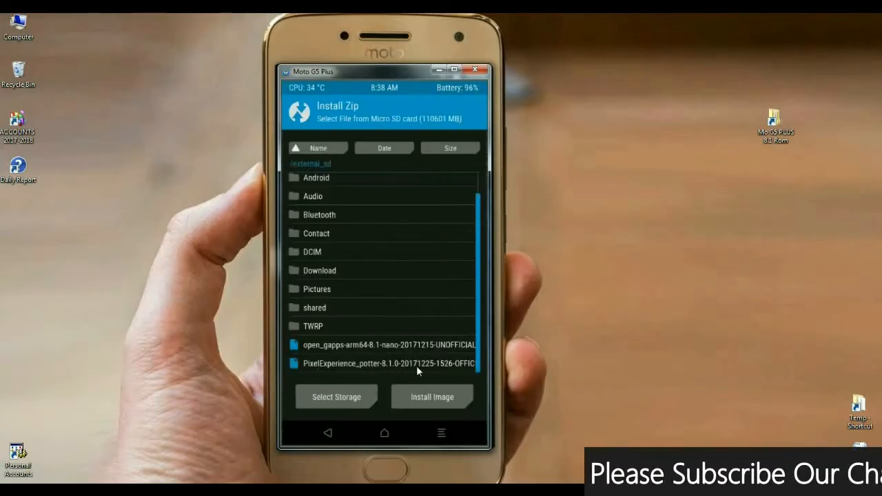
click(387, 363)
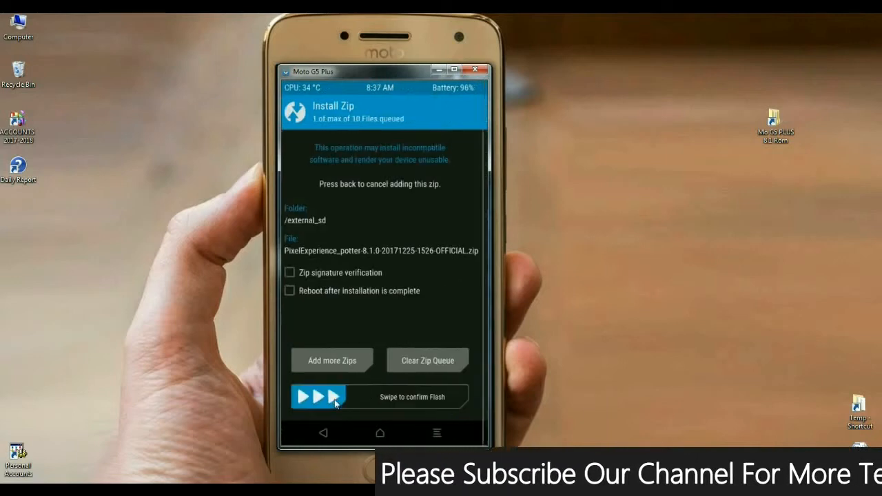
drag(303, 396, 400, 396)
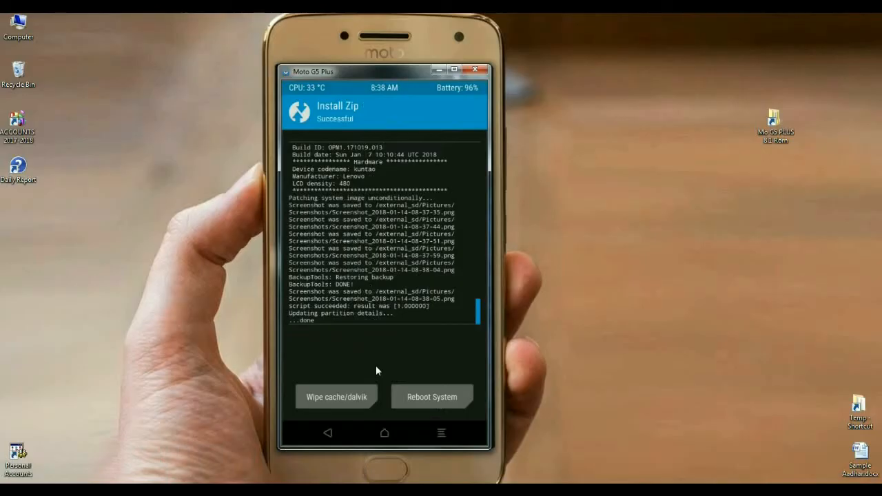
mouse_move(367, 359)
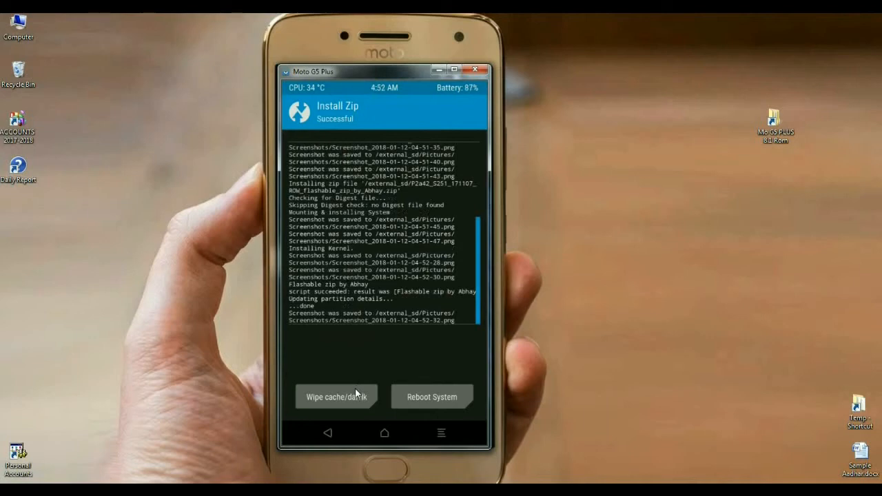
- Wipe cache and Dalvik cache from the post-install screen
click(337, 396)
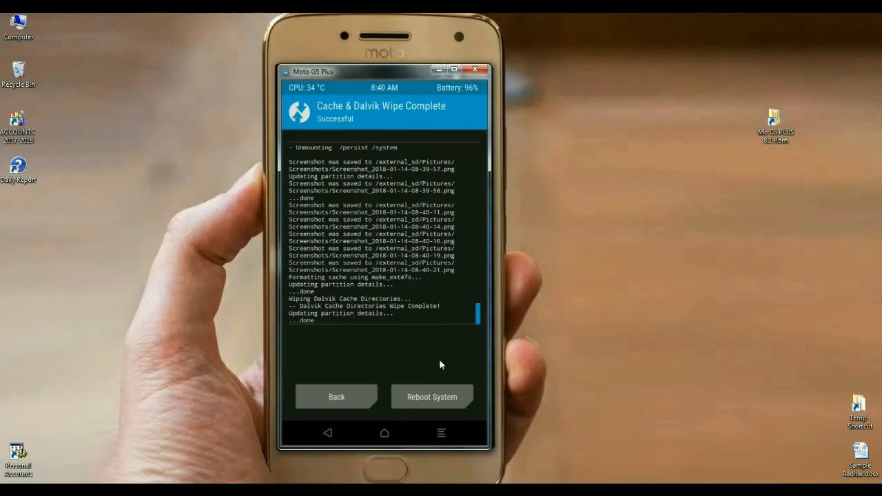
- Reboot into Pixel Experience and launch Settings from the app drawer
click(432, 396)
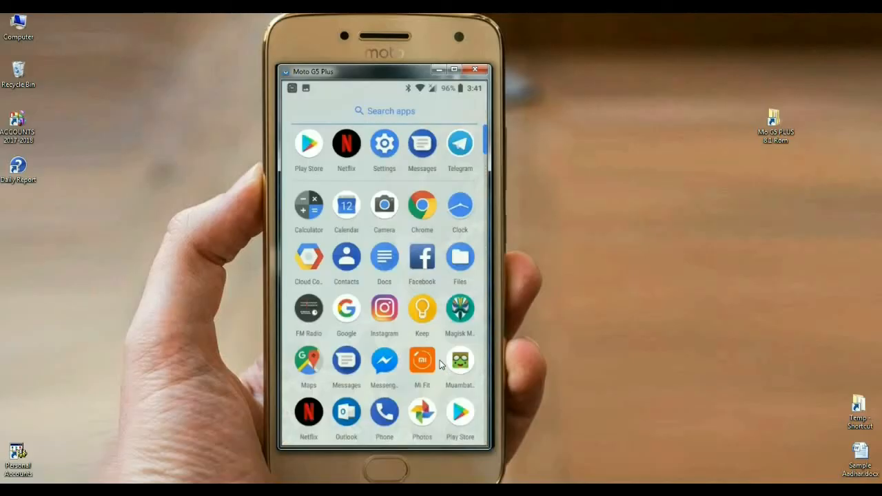
click(384, 143)
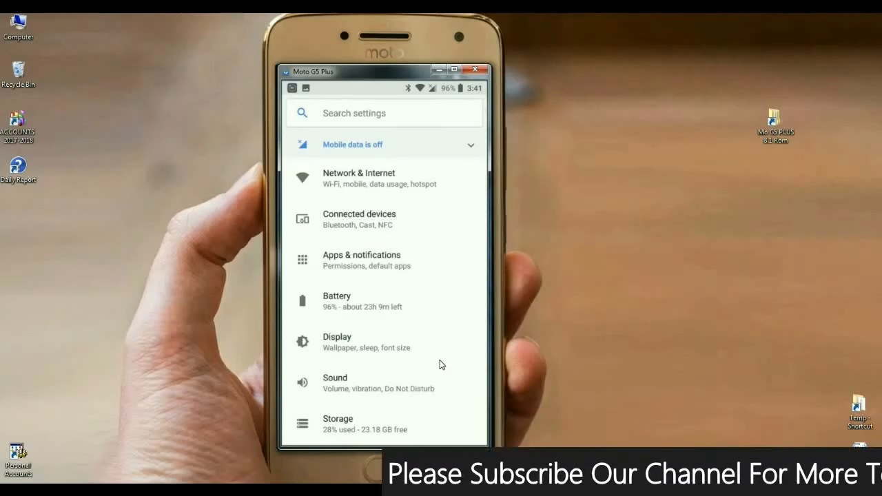
- Visit Network & Internet and Connected devices, then view Storage: 8.43 GB of 32 GB used
click(359, 178)
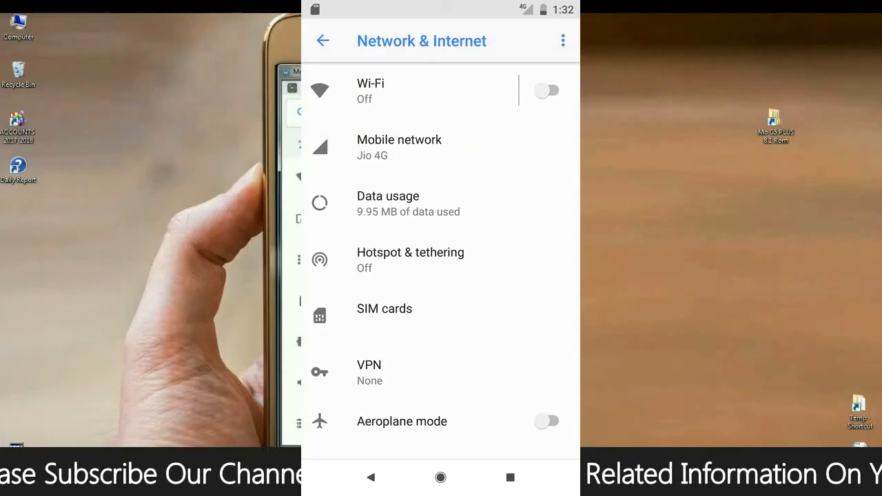
click(323, 40)
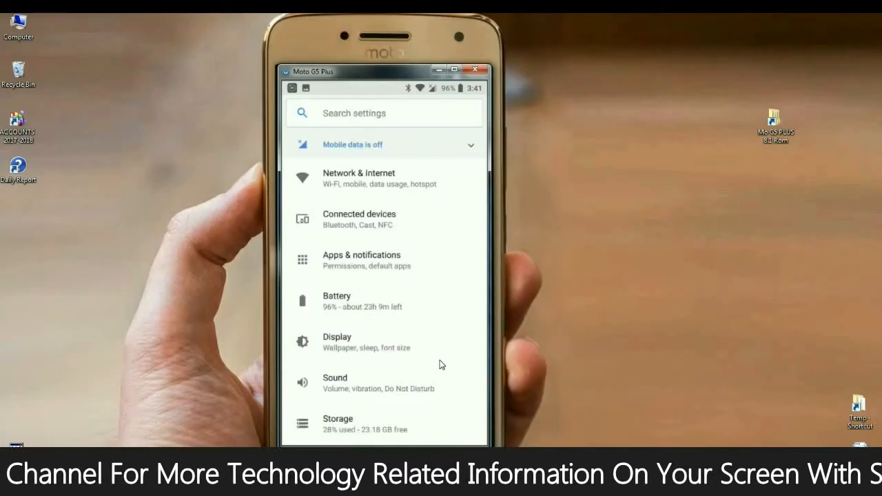
click(359, 219)
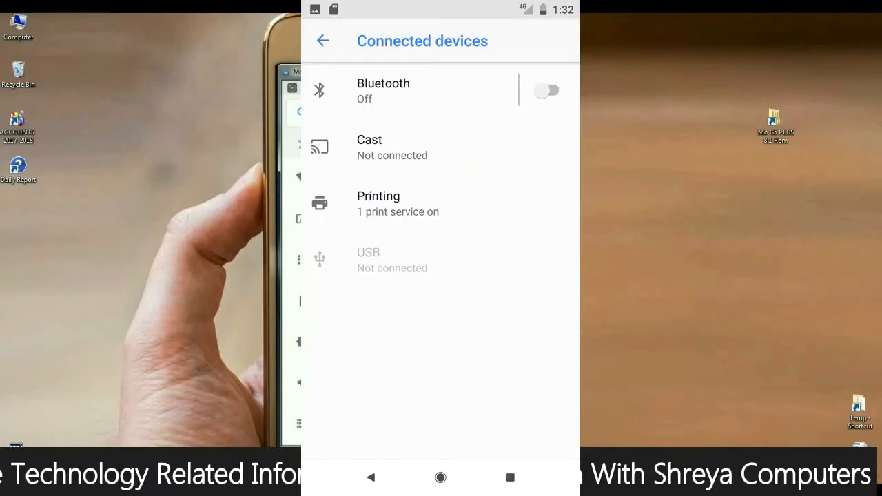
click(322, 41)
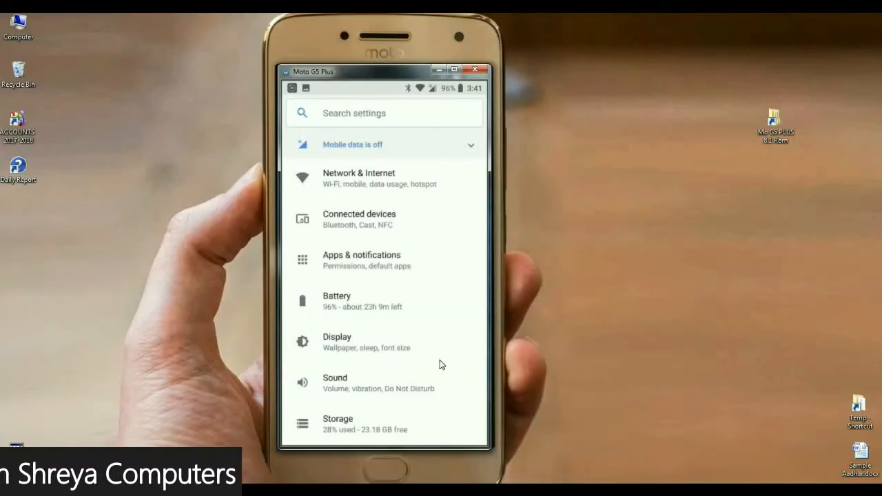
click(338, 424)
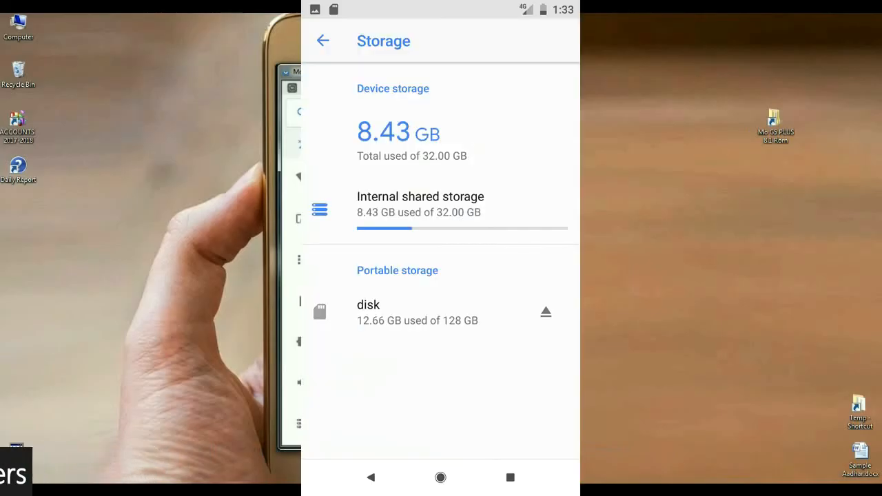